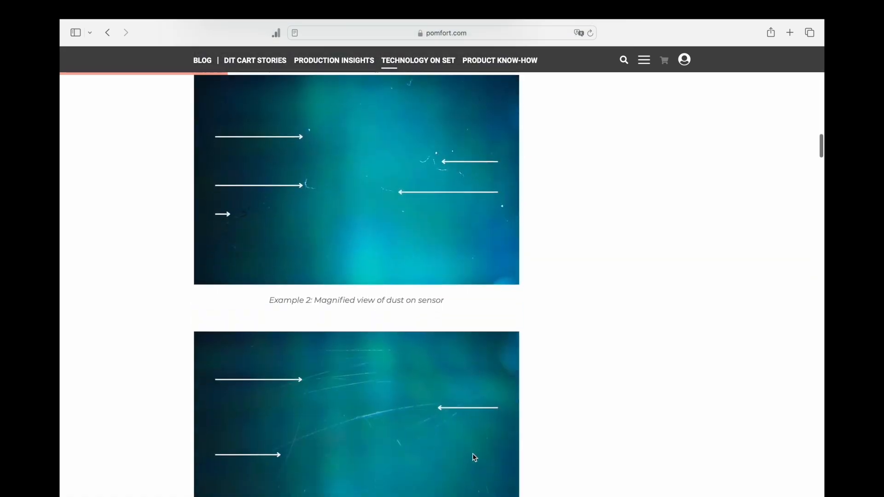
# - Download the Dirt on Sensor look preset and sample test image from the Pomfort blog post
pyautogui.scroll(-3)
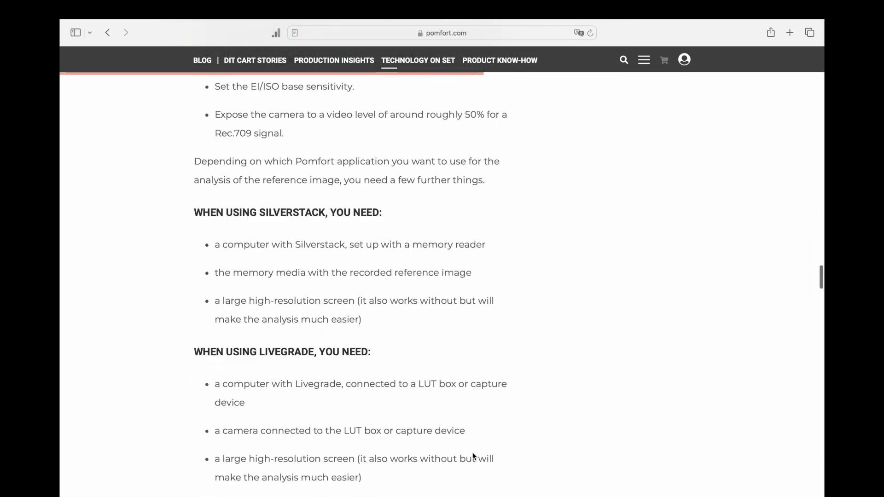
pyautogui.scroll(-3)
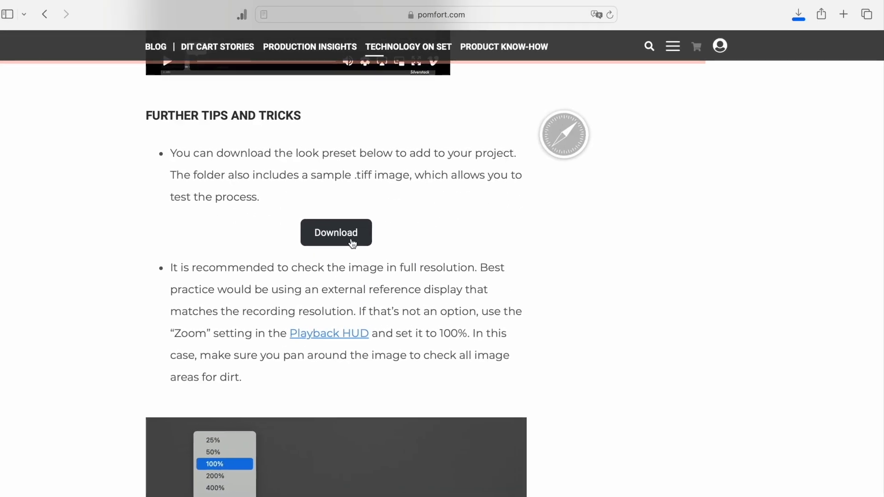
pyautogui.click(336, 232)
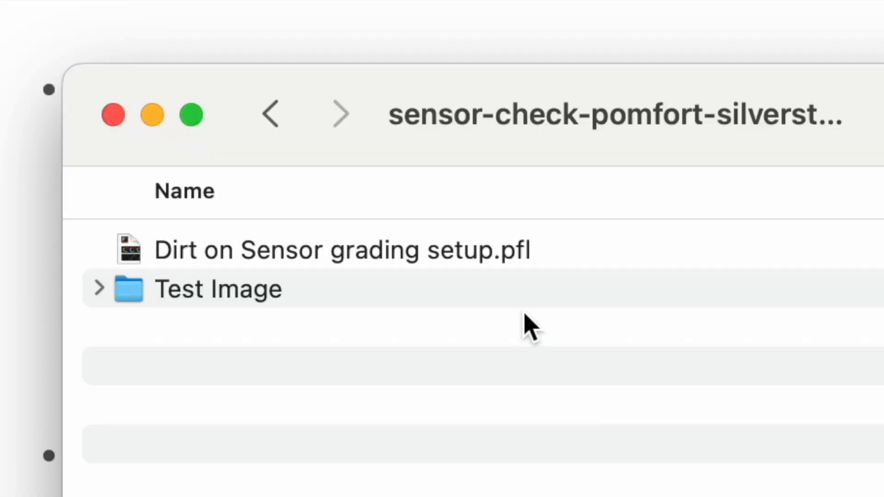
# - Select the Dirt on Sensor grading setup.pfl preset in the downloaded Finder folder
pyautogui.click(341, 249)
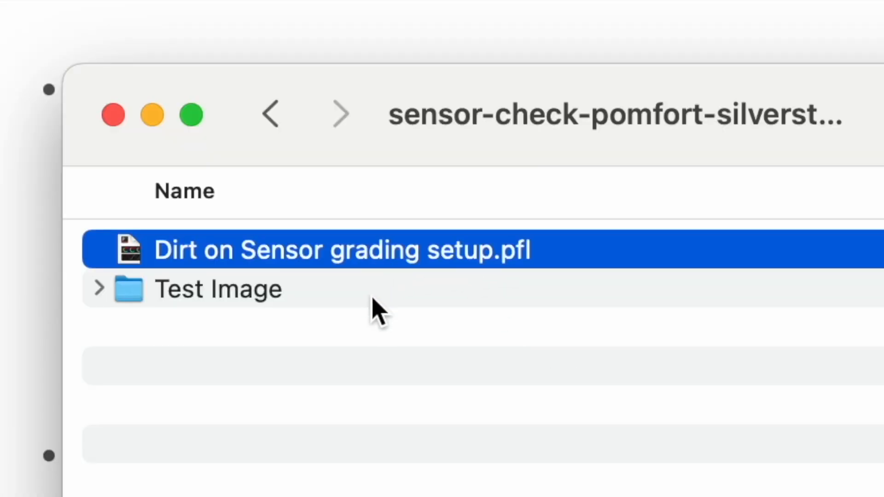
pyautogui.click(98, 289)
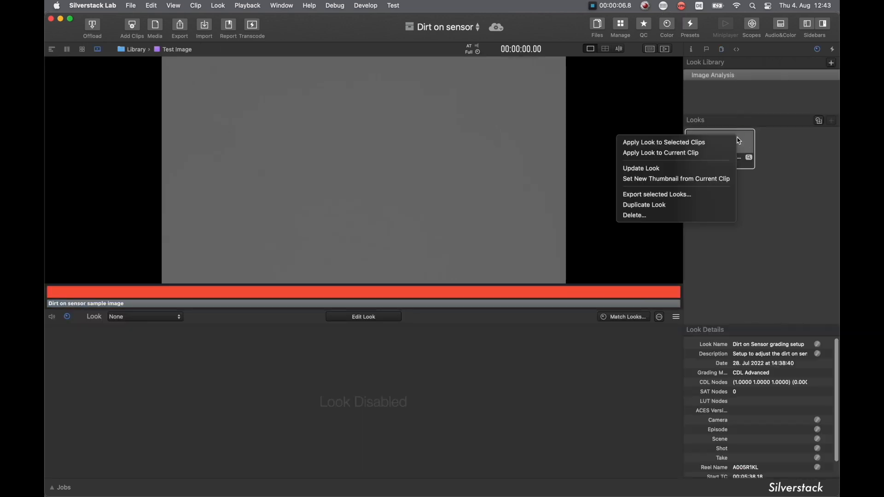
# - Apply the imported Dirt on Sensor look to the current test image clip
pyautogui.click(660, 152)
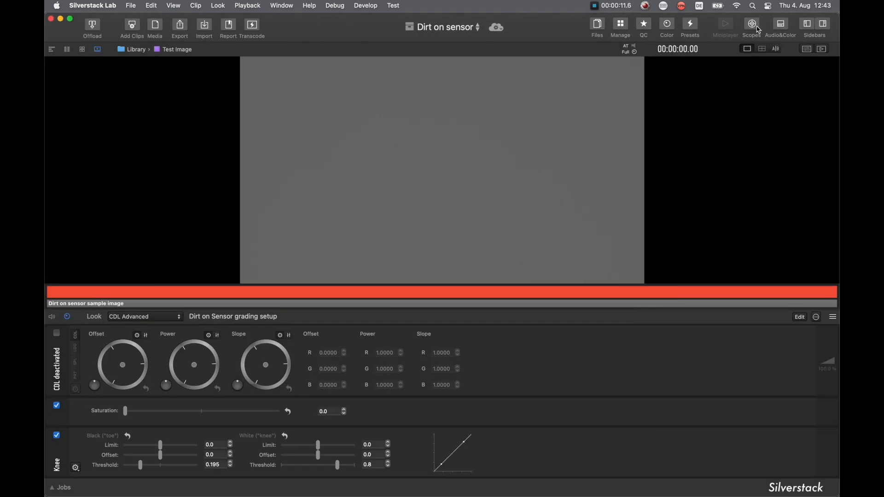
# - Show the Scopes histogram of the test image beside the grading controls
pyautogui.click(752, 24)
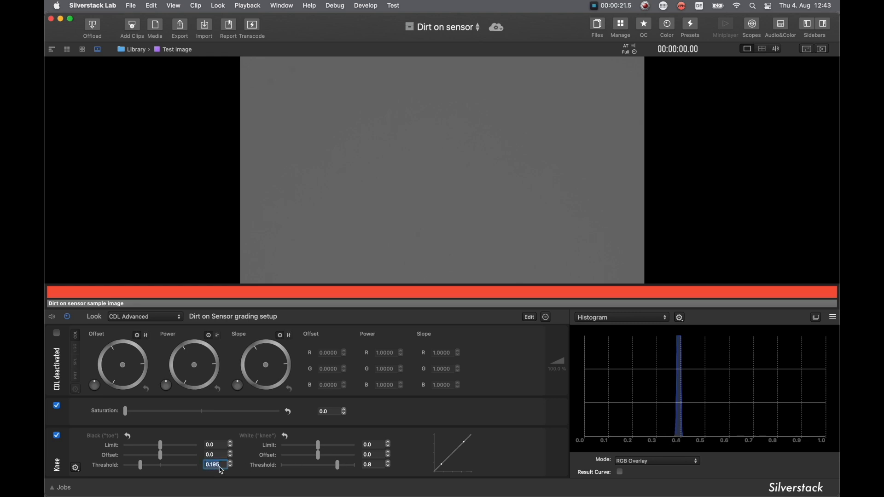
# - Set knee black threshold 0.38, white offset 0.5 and black offset -0.5 to spread the histogram
pyautogui.write('0.38')
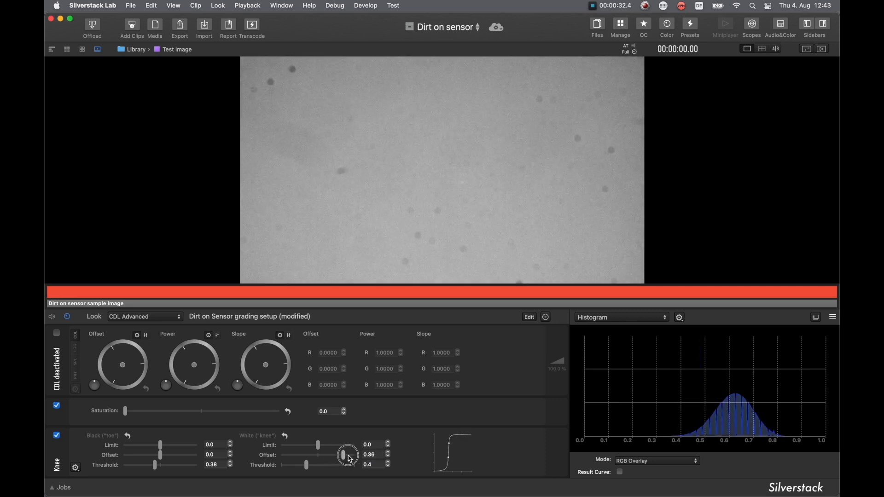
pyautogui.moveTo(344, 455); pyautogui.dragTo(350, 455)
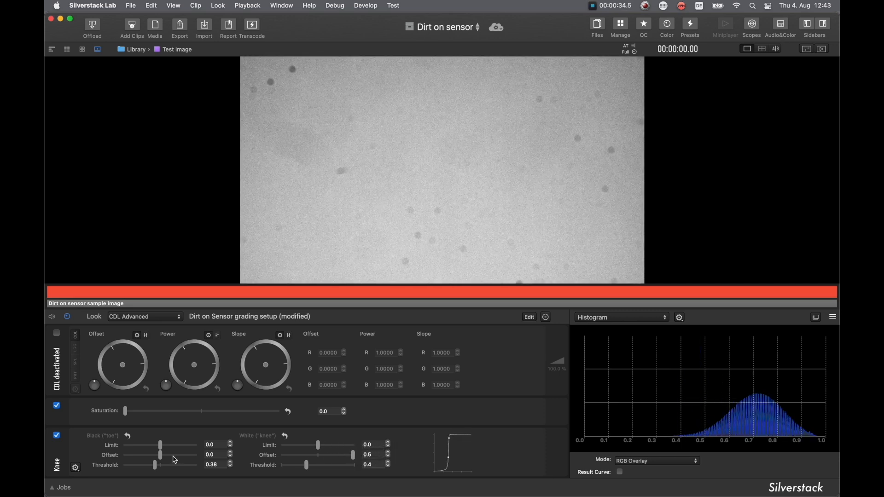
pyautogui.moveTo(160, 454); pyautogui.dragTo(158, 457)
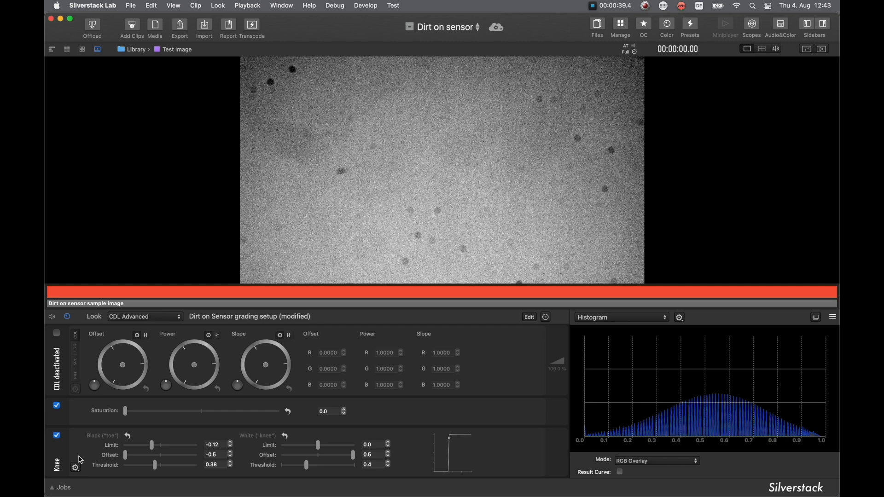
# - Raise the white knee offset to 0.58 with the stepper, stretching the highlights further
pyautogui.click(387, 453)
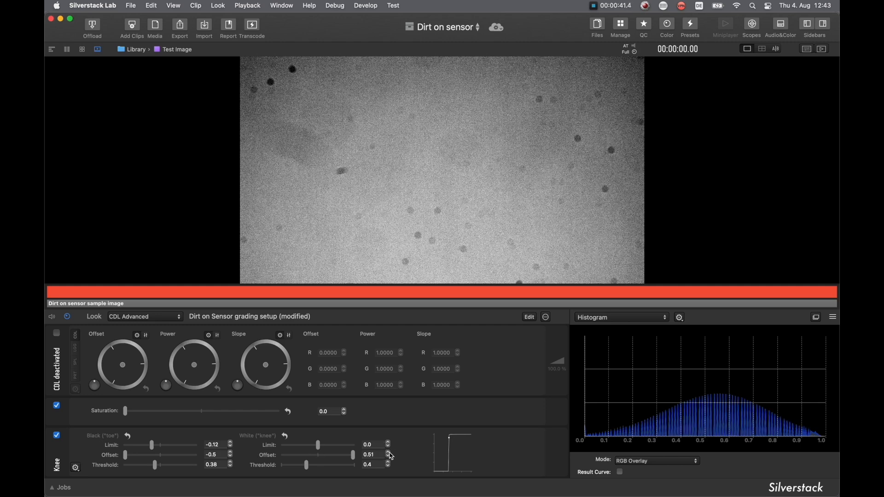
pyautogui.click(388, 442)
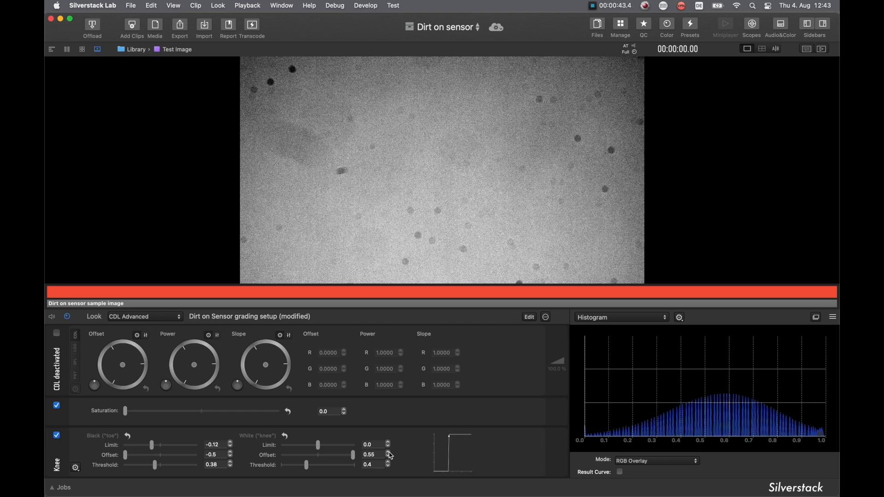
pyautogui.click(388, 453)
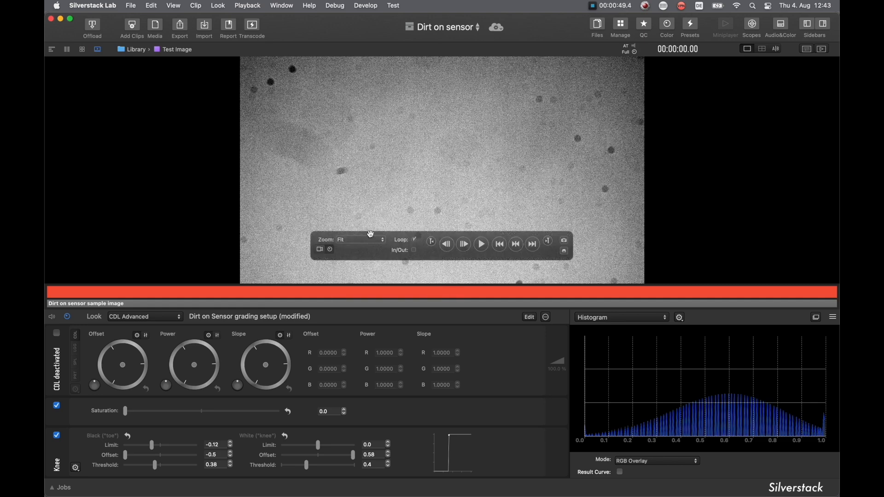
# - Set the Playback HUD zoom to 100% to inspect the dust spots at pixel size
pyautogui.click(360, 239)
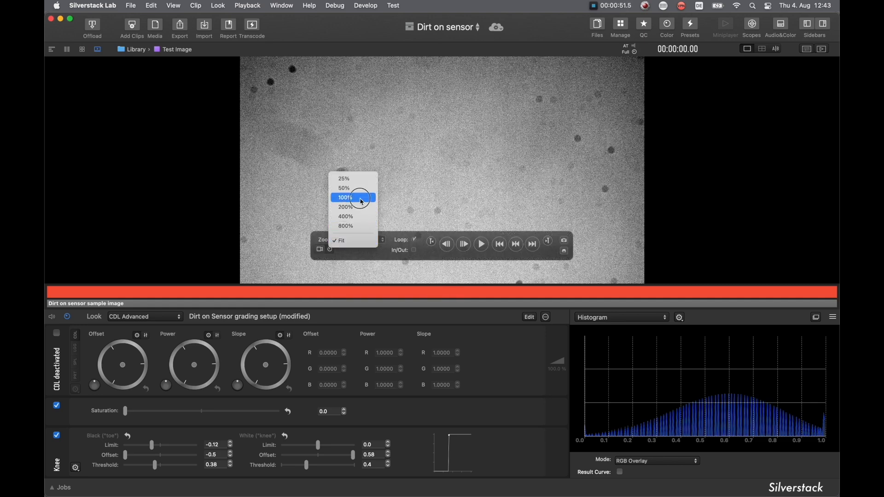
pyautogui.click(344, 197)
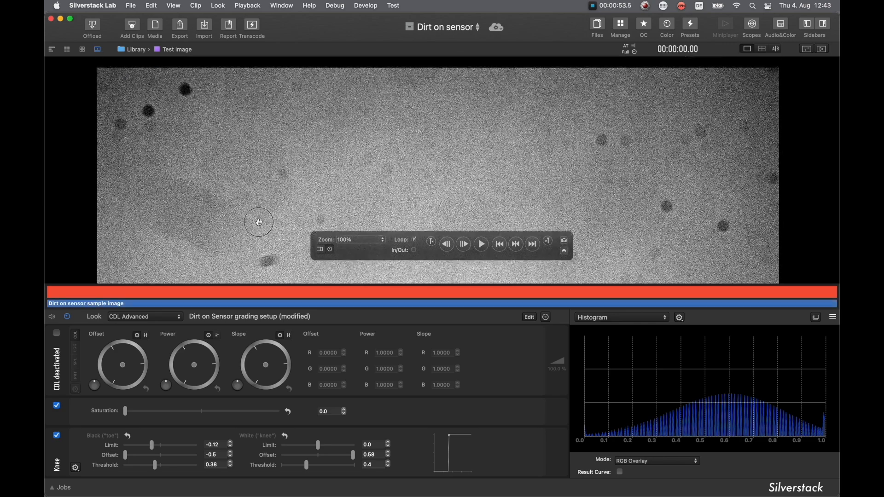